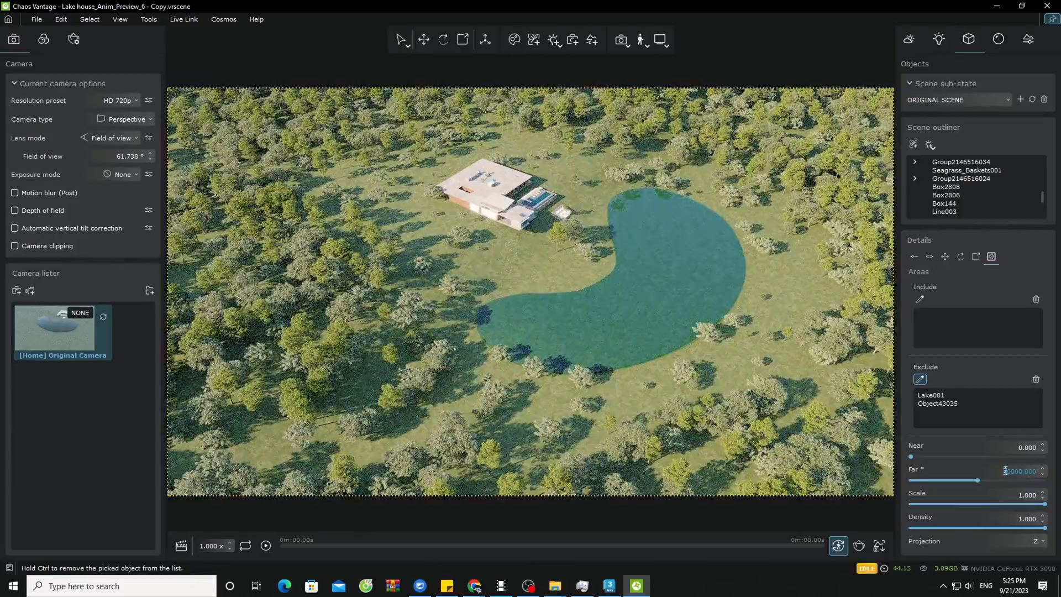
# Preview the forested lake-house render in Vantage, then switch to the box-mapped 3ds Max scene
pyautogui.click(608, 585)
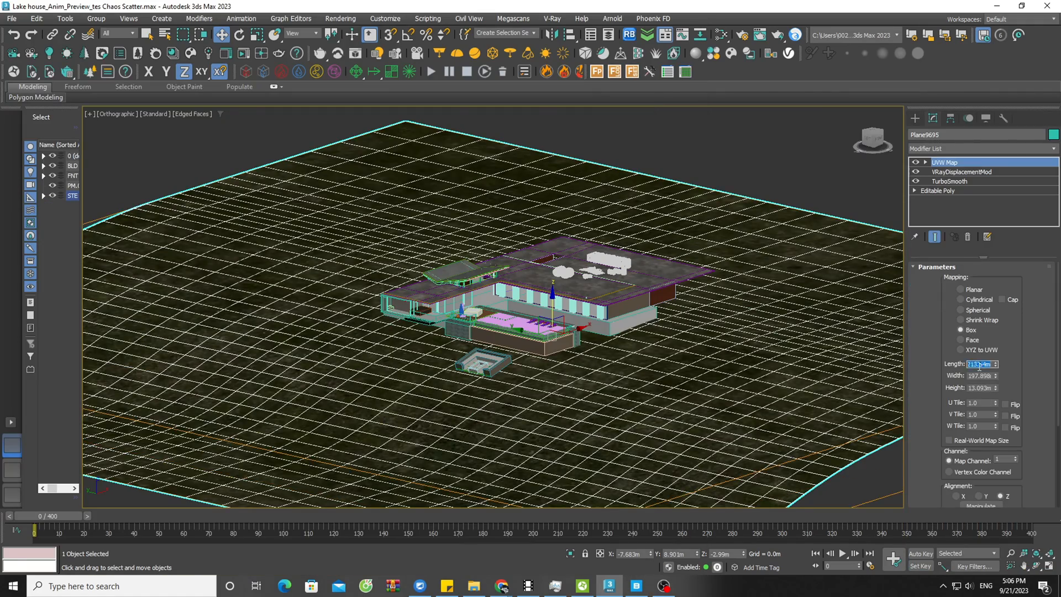
# Export the lake-house scene to a .vrscene file and load it in Chaos Vantage
pyautogui.click(751, 394)
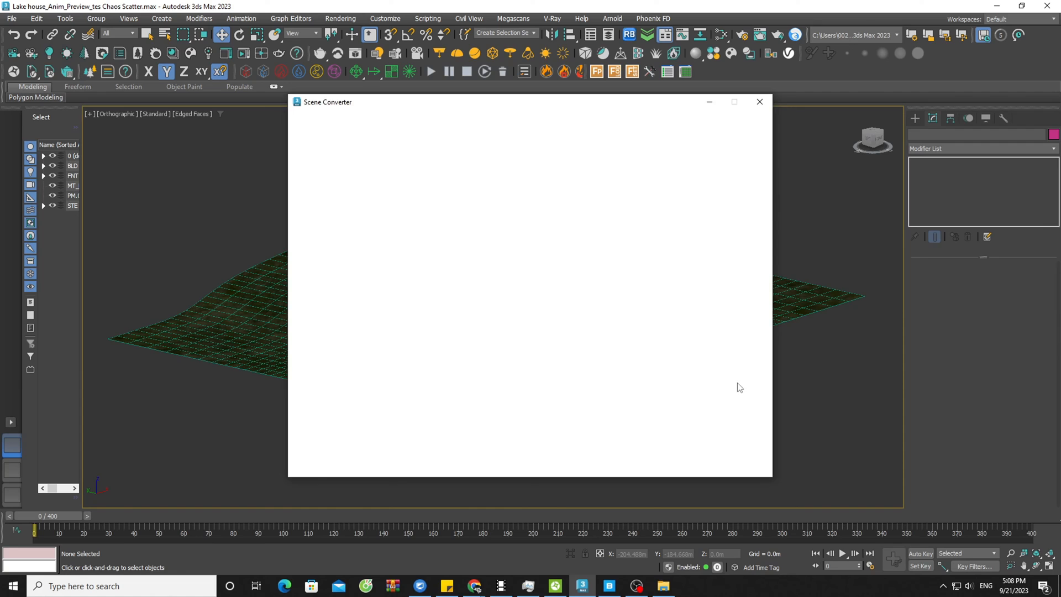
pyautogui.click(758, 101)
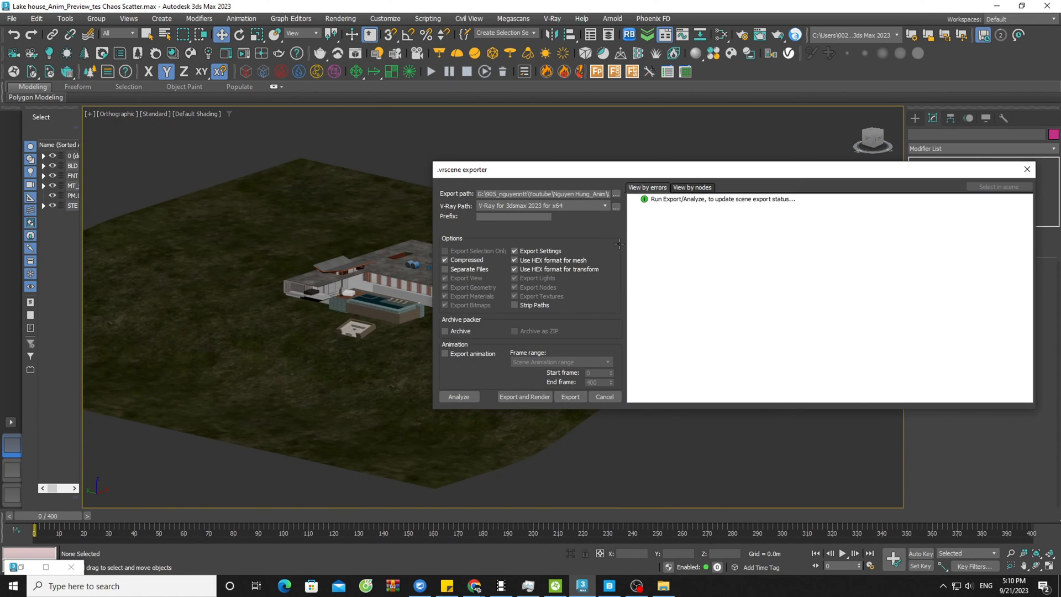
pyautogui.click(569, 396)
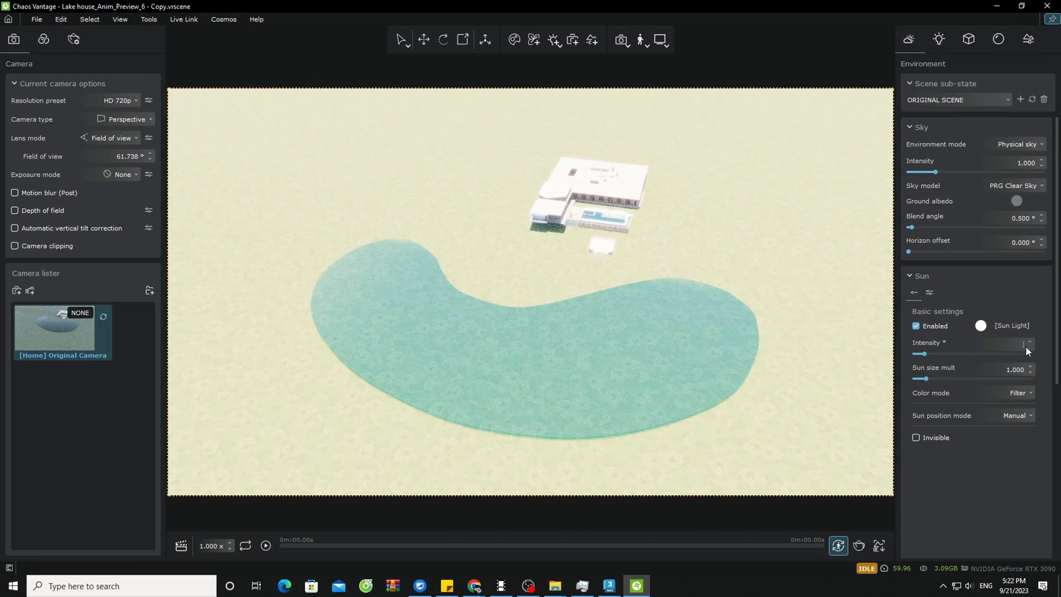
# Lower the Sun Intensity and collapse the Sky and Sun rollouts
pyautogui.click(1015, 414)
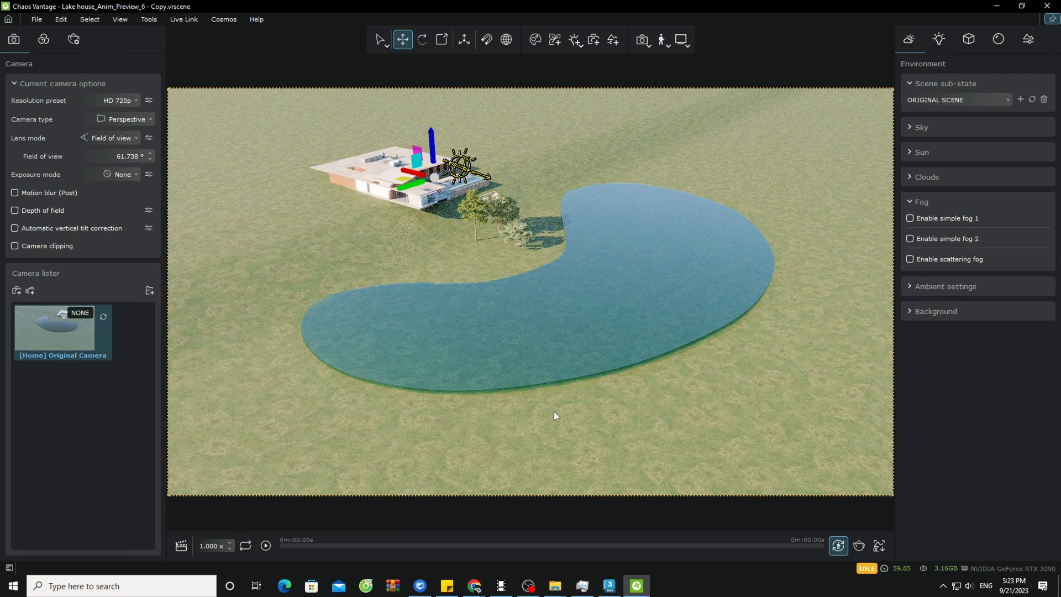
pyautogui.moveTo(555, 39)
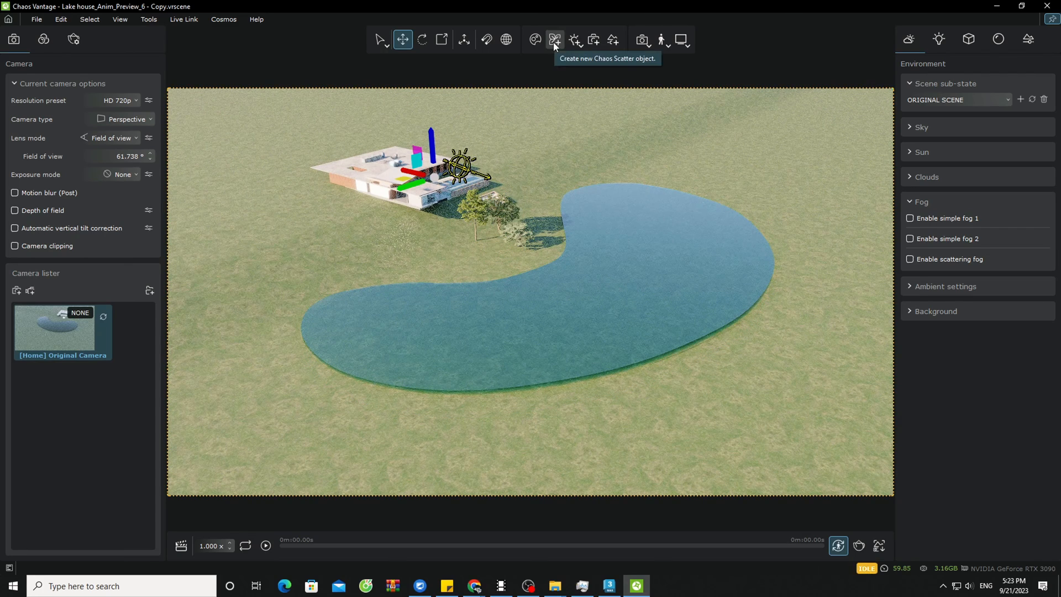
# Add a new Chaos Scatter object and browse its Rotation, Areas and Common settings
pyautogui.click(968, 39)
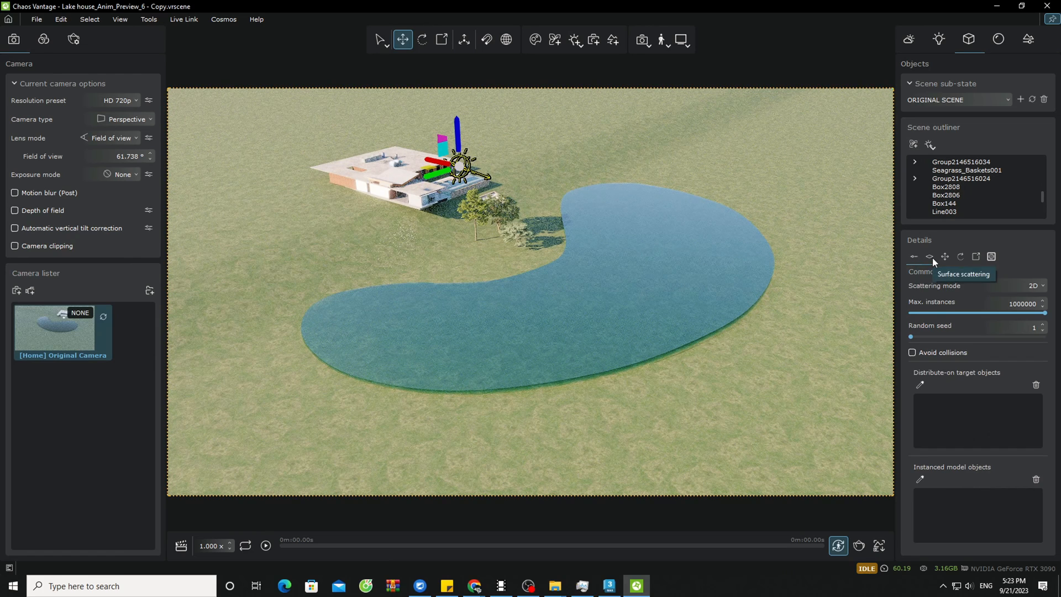
pyautogui.click(960, 256)
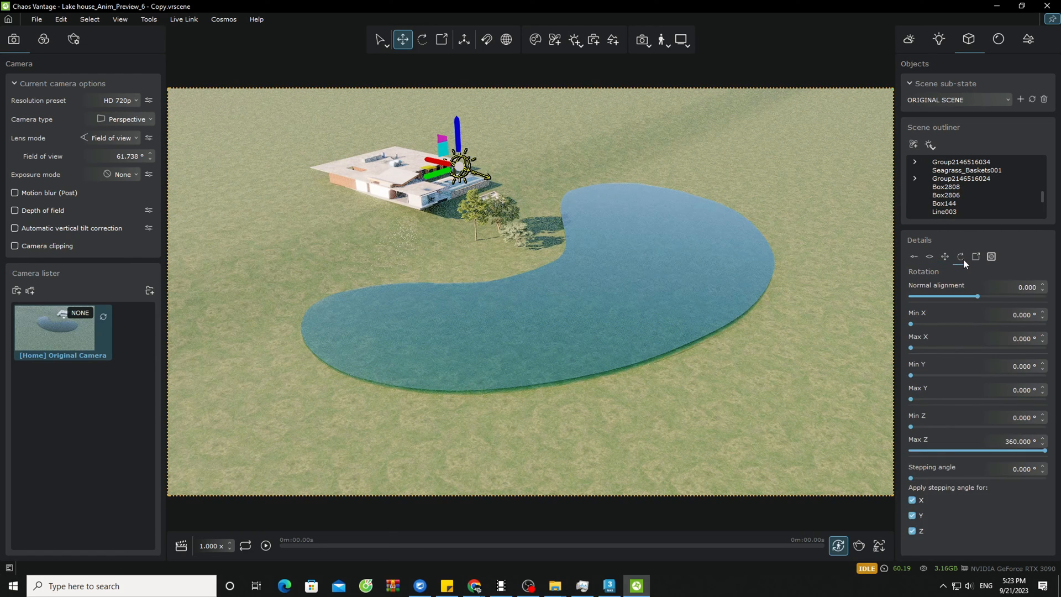
pyautogui.click(991, 256)
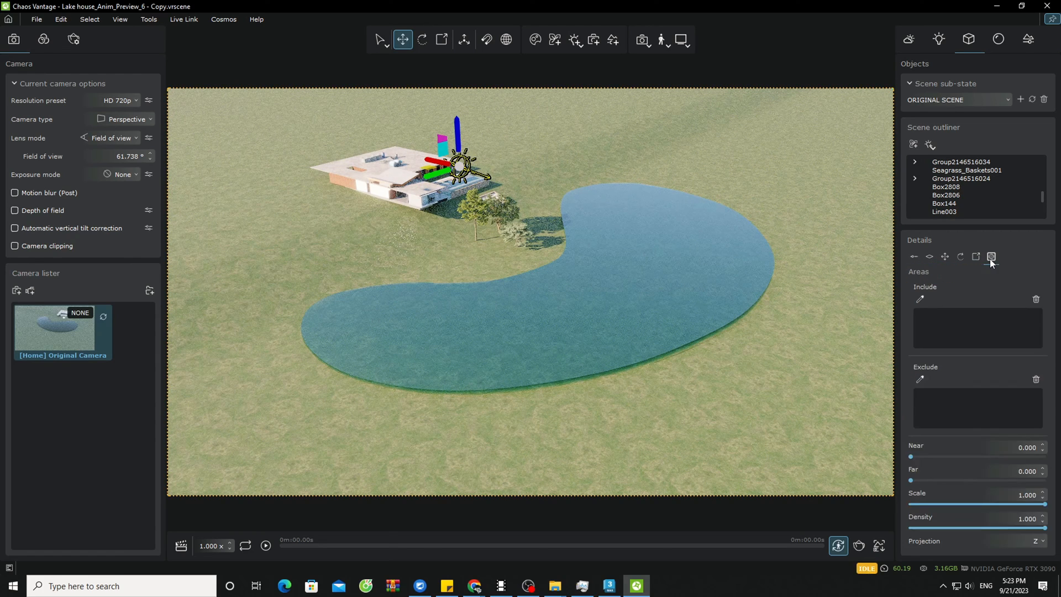
pyautogui.click(990, 256)
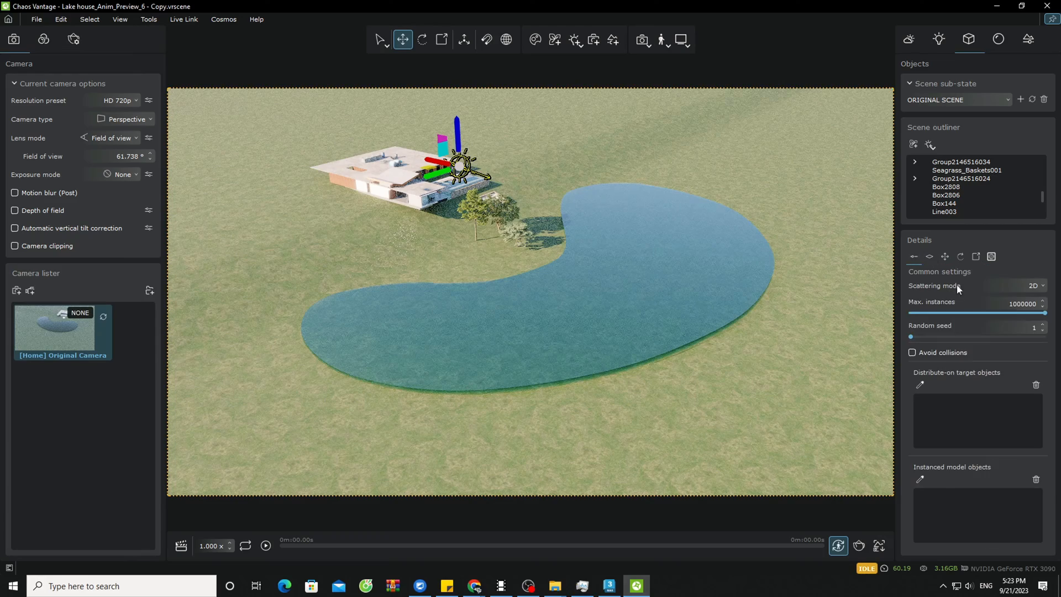
# Switch scattering mode to 3D and back to 2D, then begin picking a target surface
pyautogui.click(1036, 285)
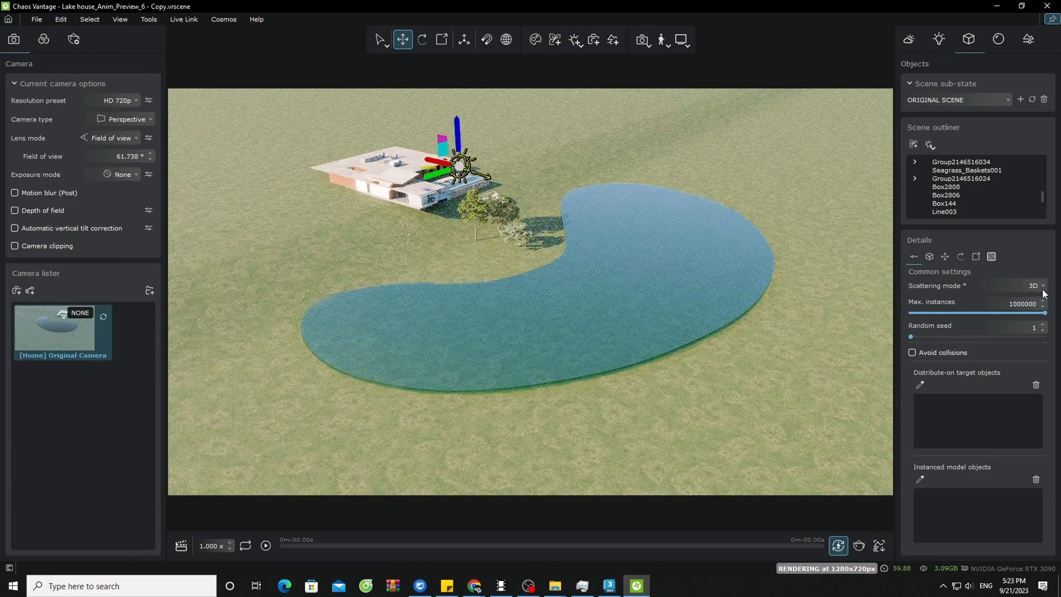
pyautogui.click(1035, 285)
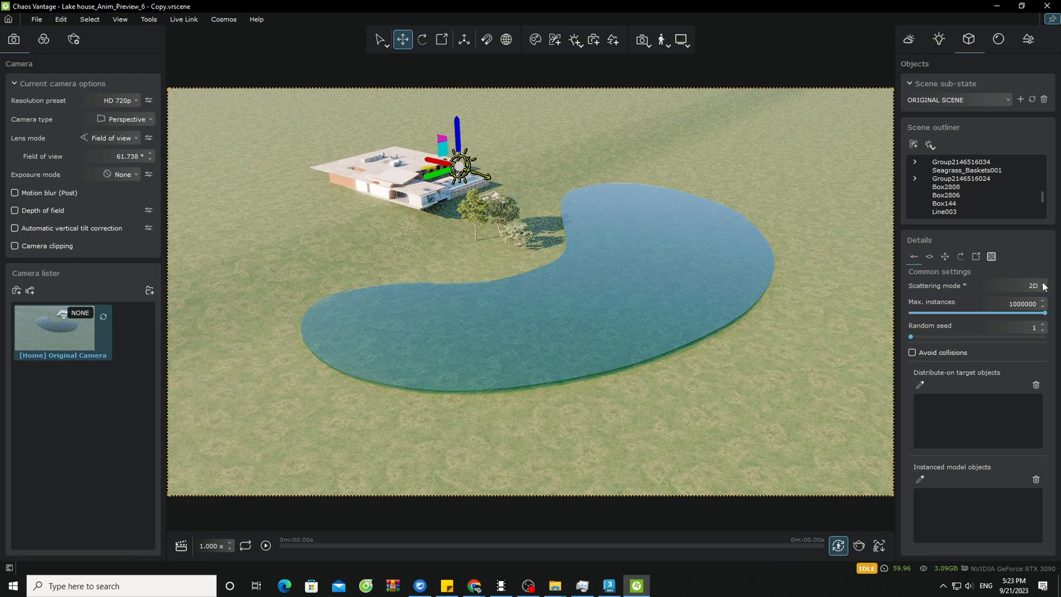
pyautogui.click(919, 384)
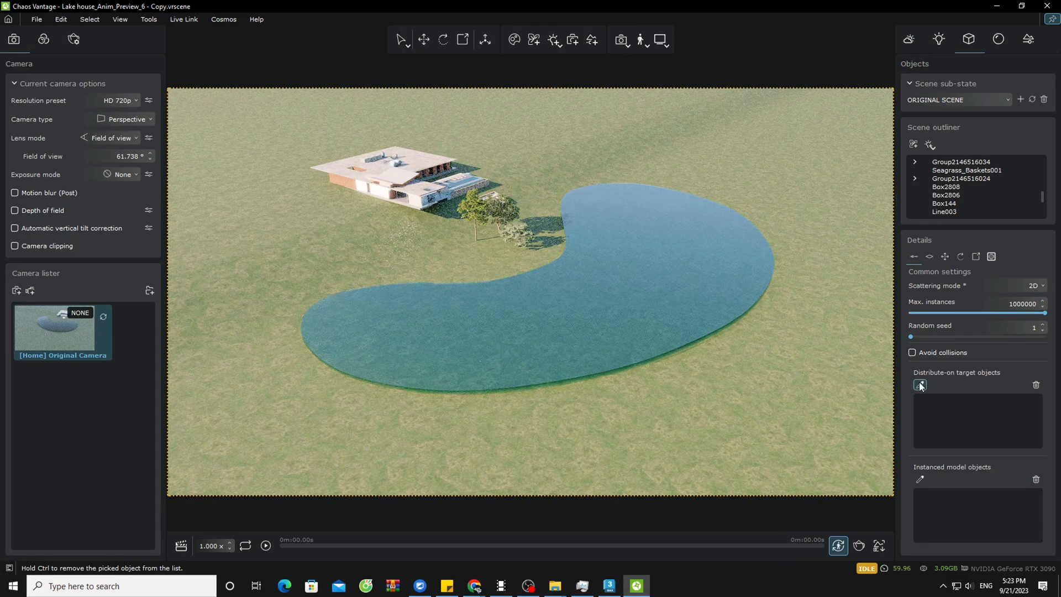
# Scatter tree instances across the ground plane and view the include/exclude areas
pyautogui.click(920, 385)
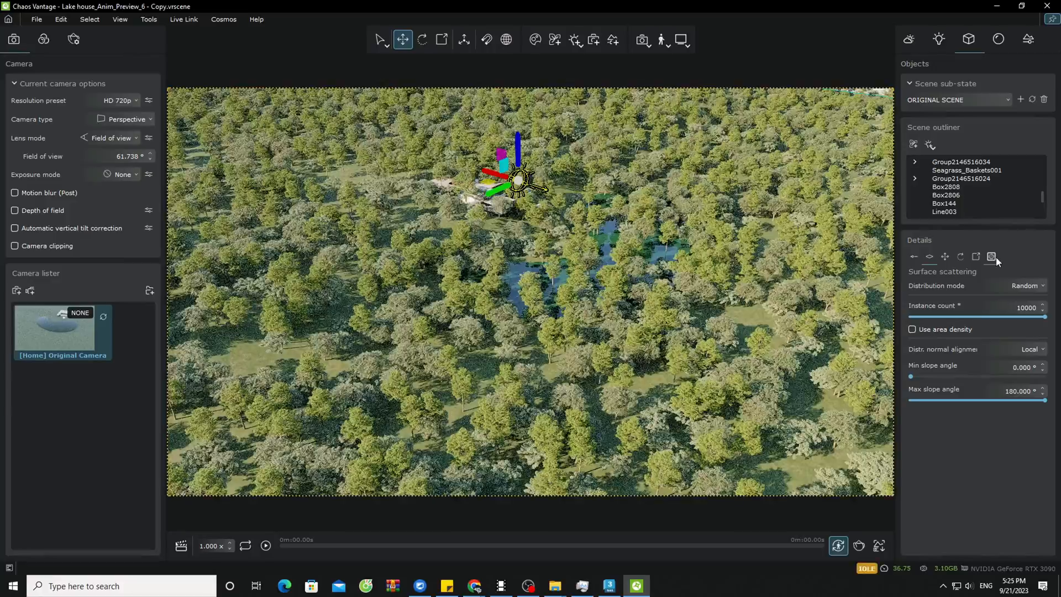
pyautogui.click(991, 257)
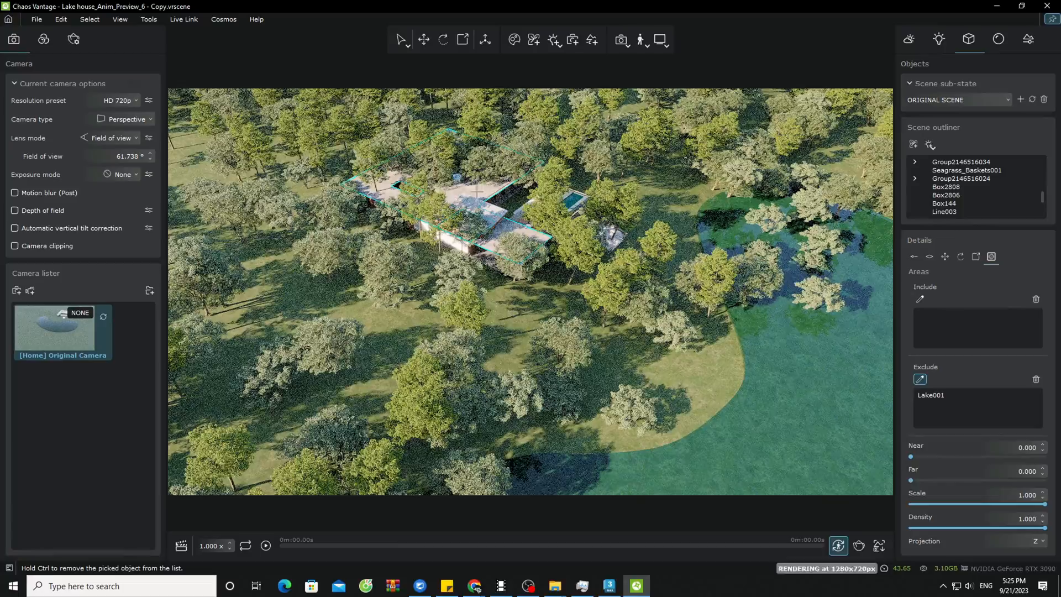
# Exclude Lake001 and Object43035 from the scatter, raising Far falloff and lowering Density
pyautogui.click(511, 220)
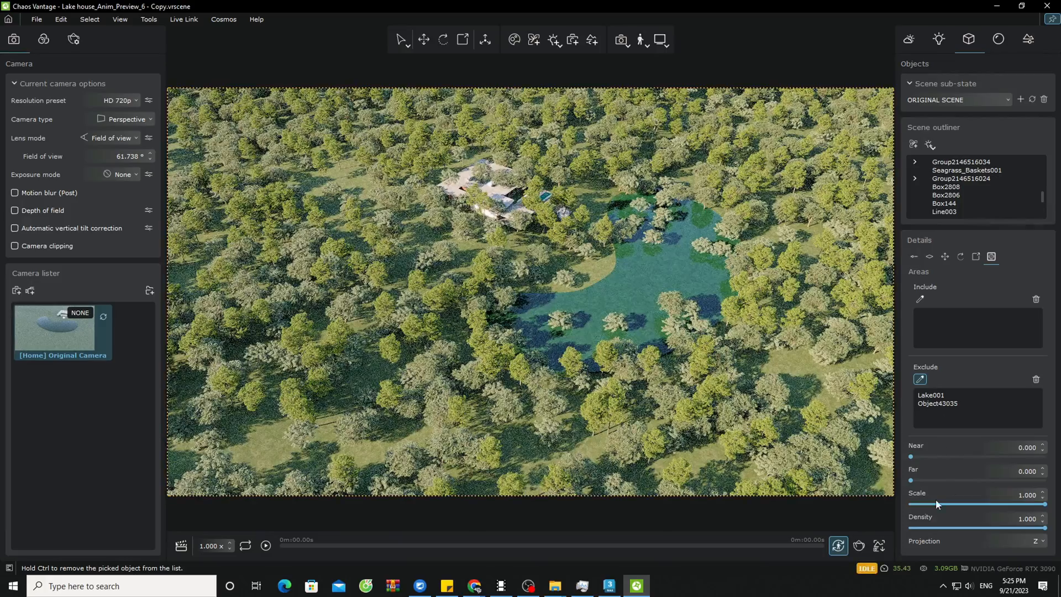
pyautogui.click(1007, 470)
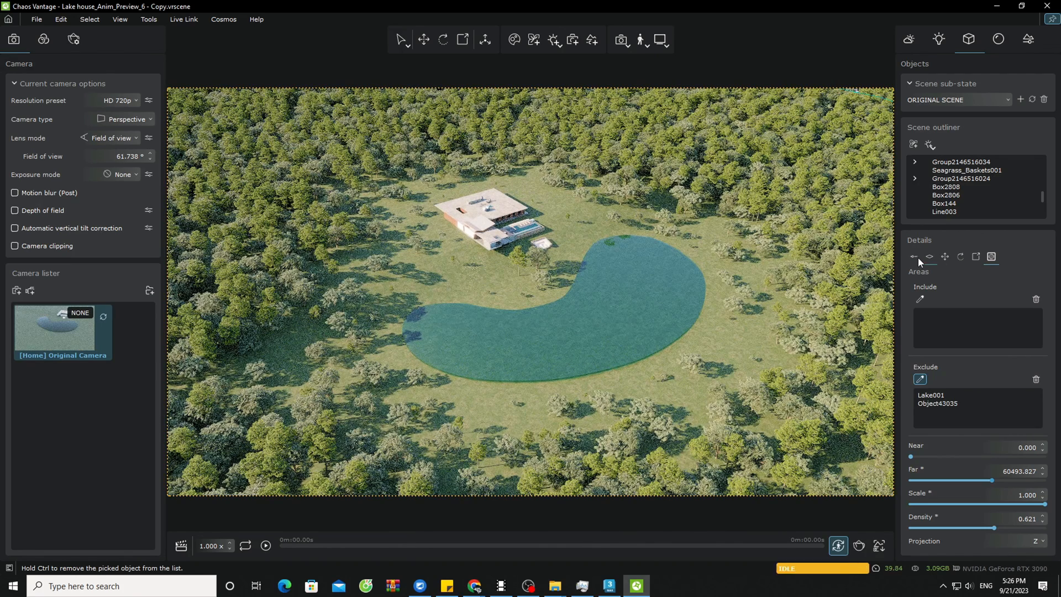
# Set random seed 7609, enable Avoid collisions, and set Spacing to 100%
pyautogui.click(914, 256)
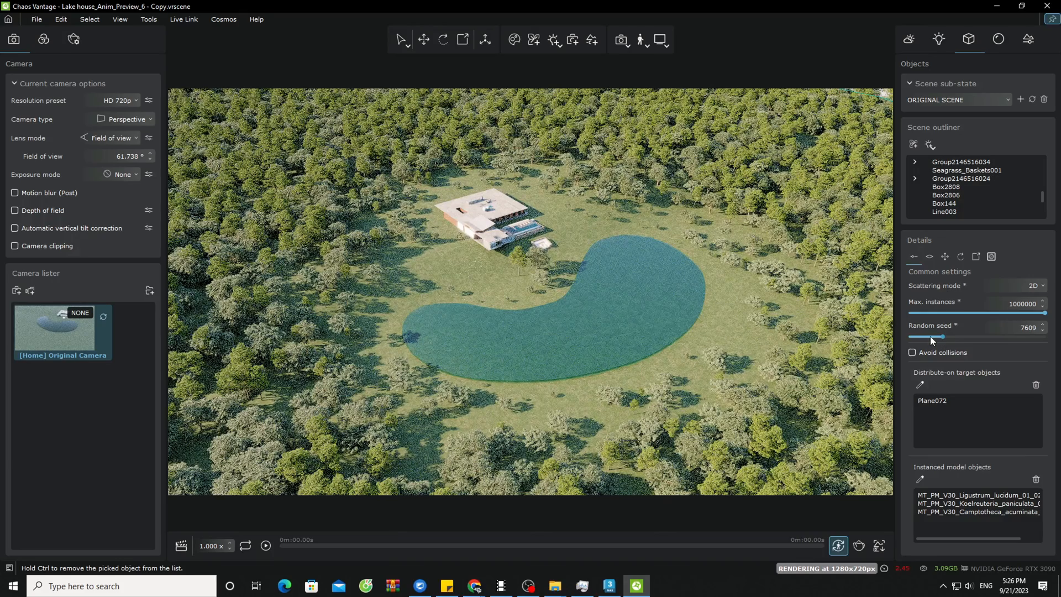
pyautogui.click(913, 352)
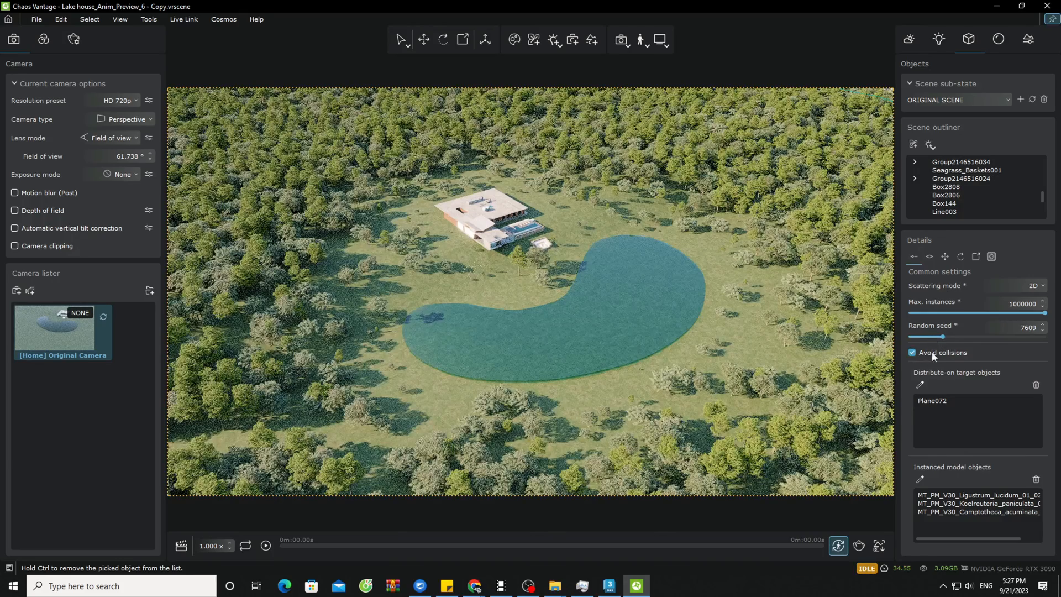
pyautogui.click(912, 352)
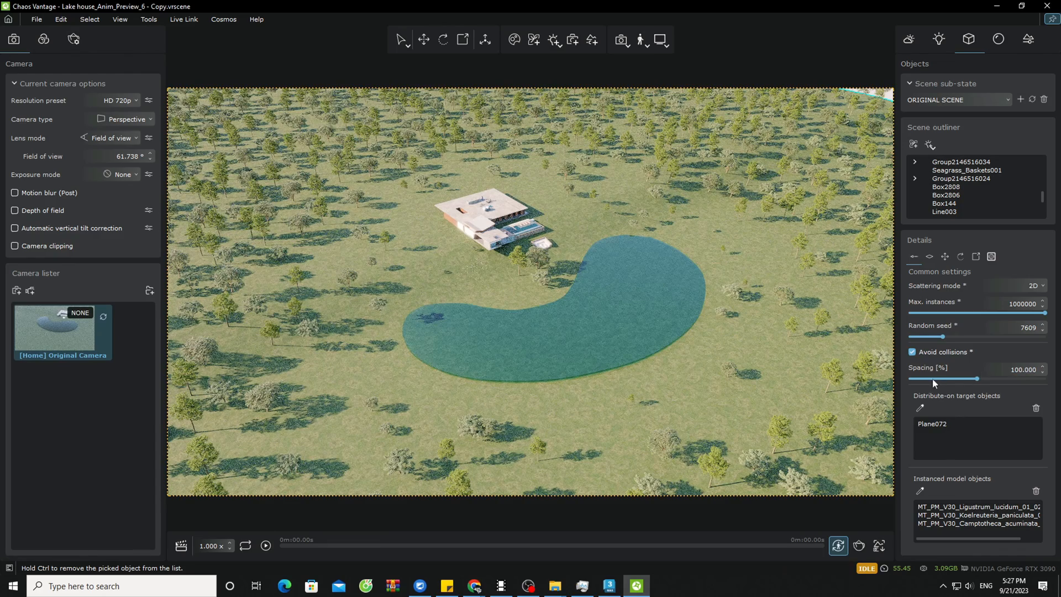
pyautogui.click(913, 352)
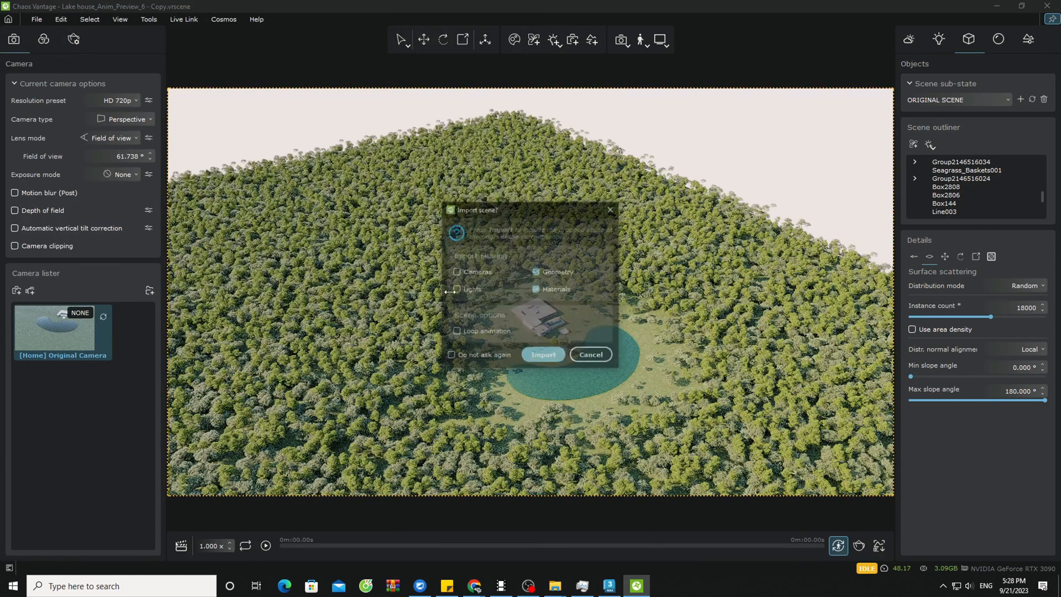
# Dismiss the import prompt and add Plane009 as a scatter distribution surface
pyautogui.click(542, 354)
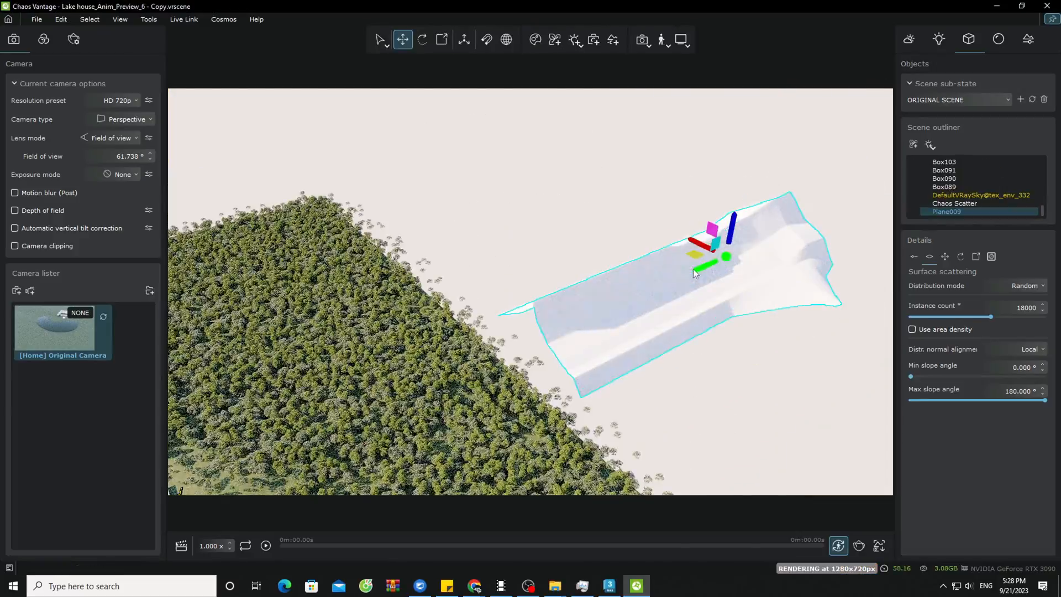
pyautogui.click(997, 39)
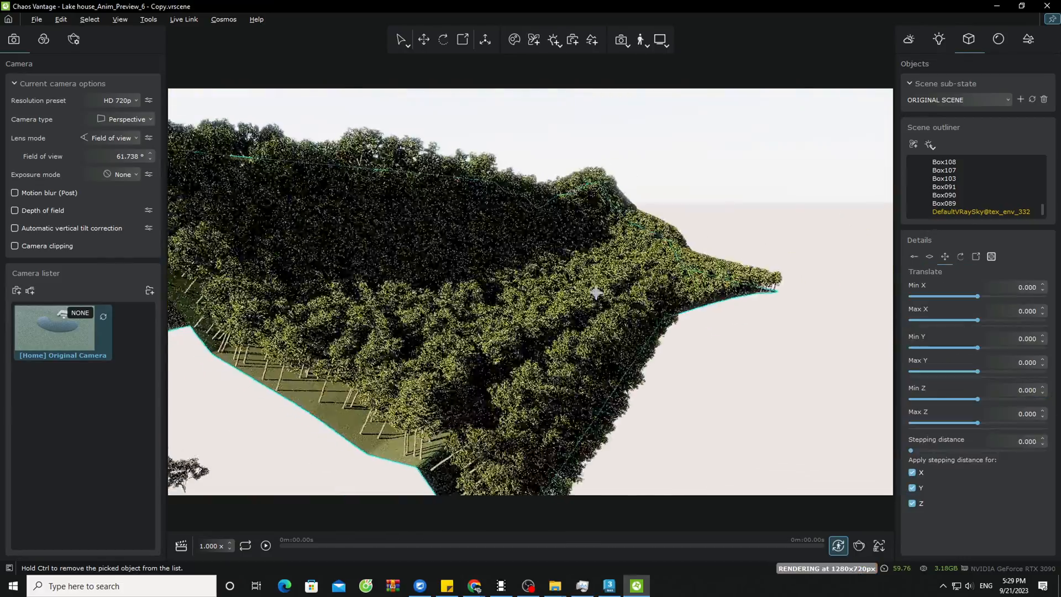
# Set normal alignment to 1.0, enable Translate, and scale trees from 0.7 minimum X upward
pyautogui.click(960, 256)
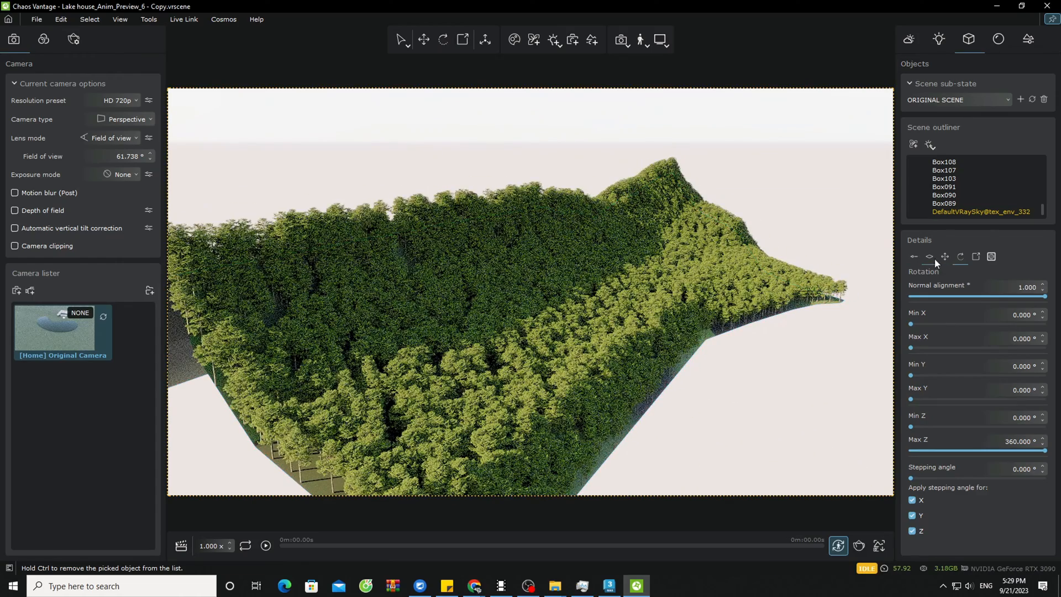
pyautogui.click(945, 256)
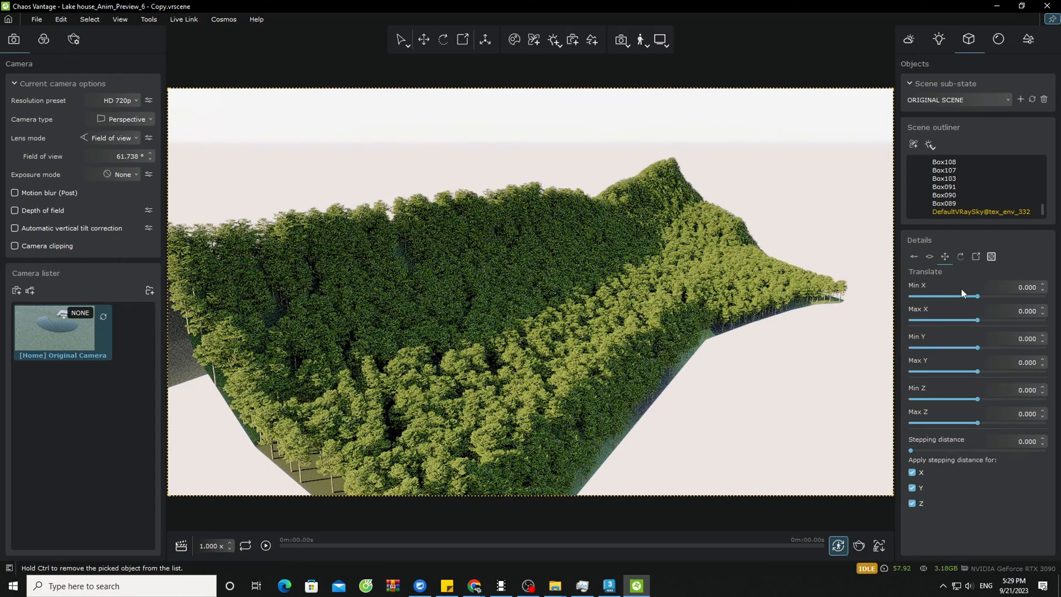
pyautogui.click(959, 256)
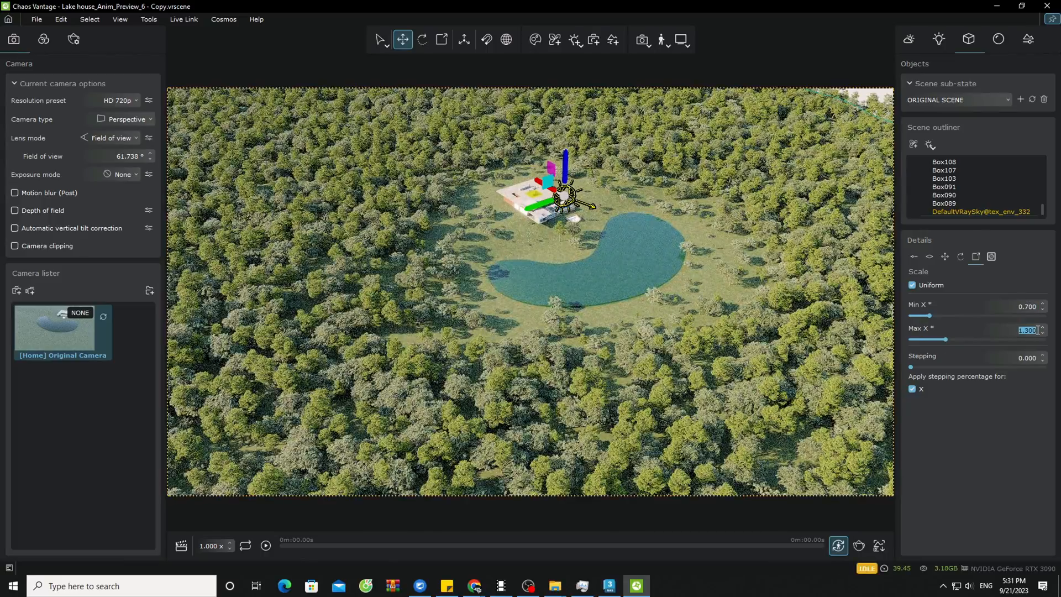
pyautogui.moveTo(955, 197)
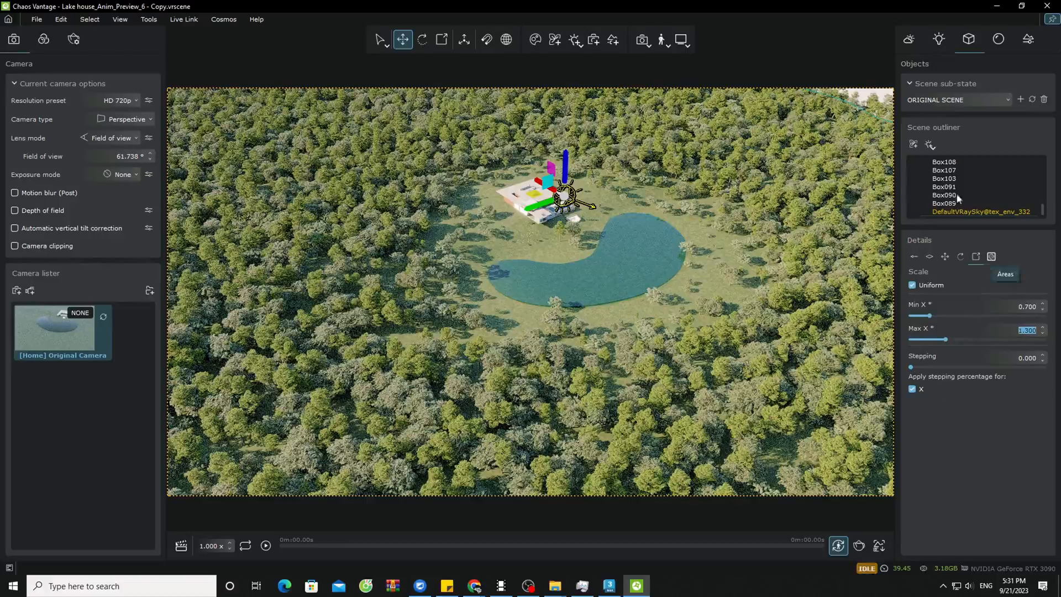
pyautogui.click(908, 38)
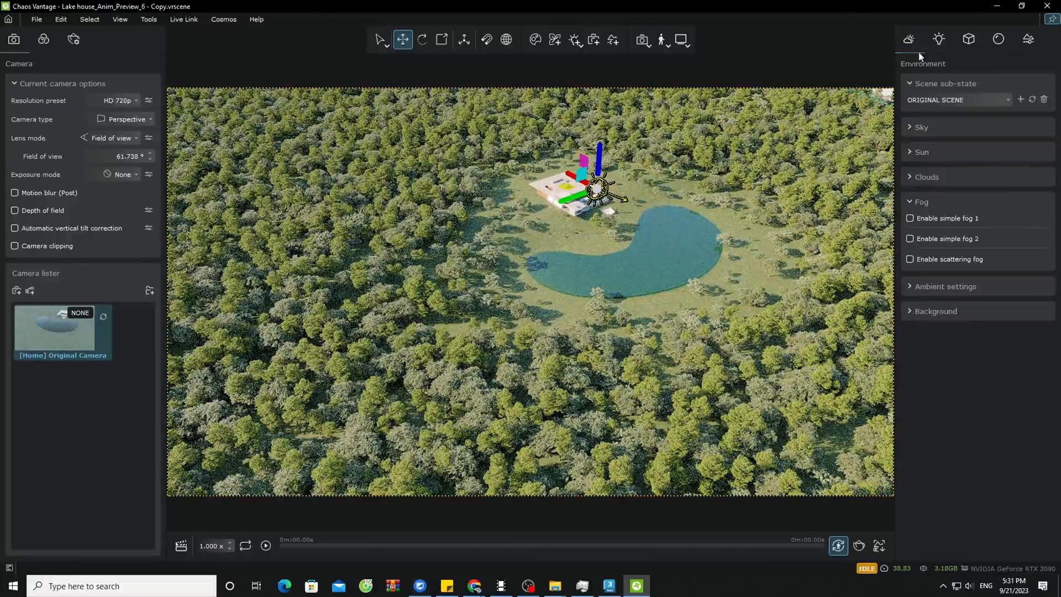
# Lower sky intensity to 0.498 and enable simple fog with a warm cream colour
pyautogui.click(922, 127)
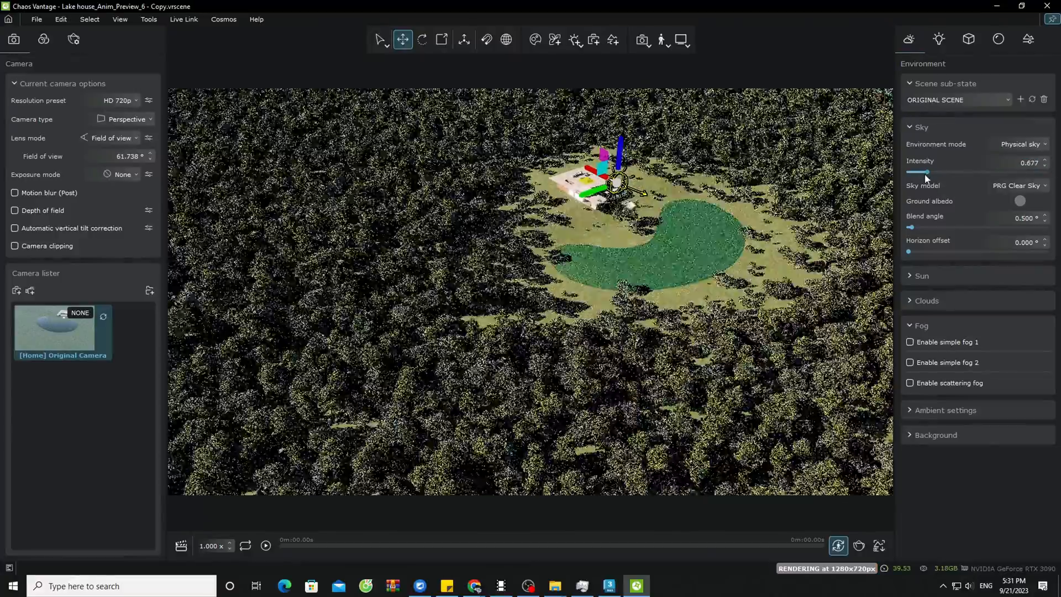
pyautogui.click(922, 275)
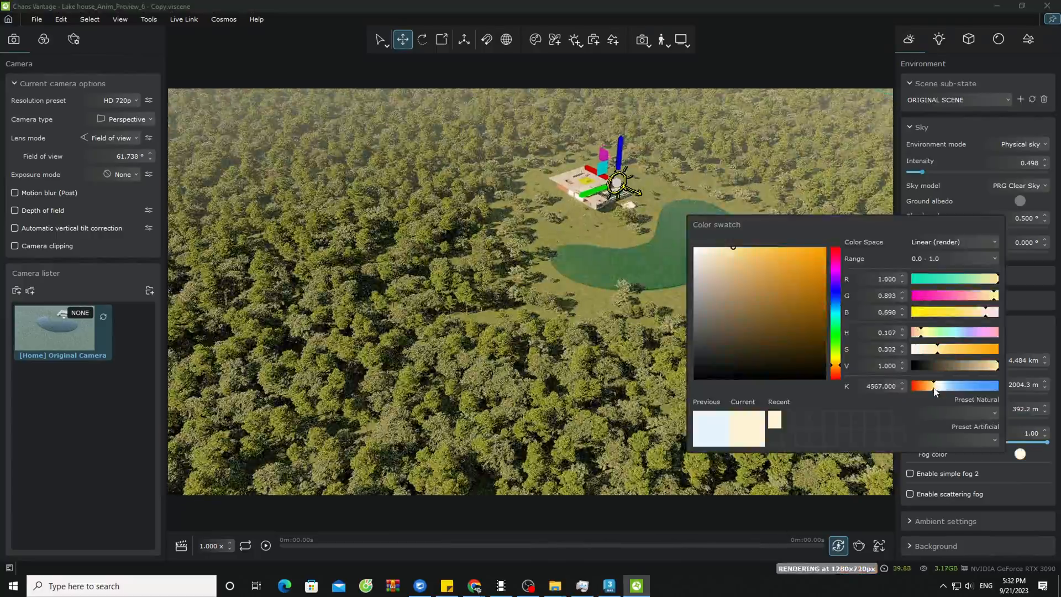
pyautogui.click(641, 40)
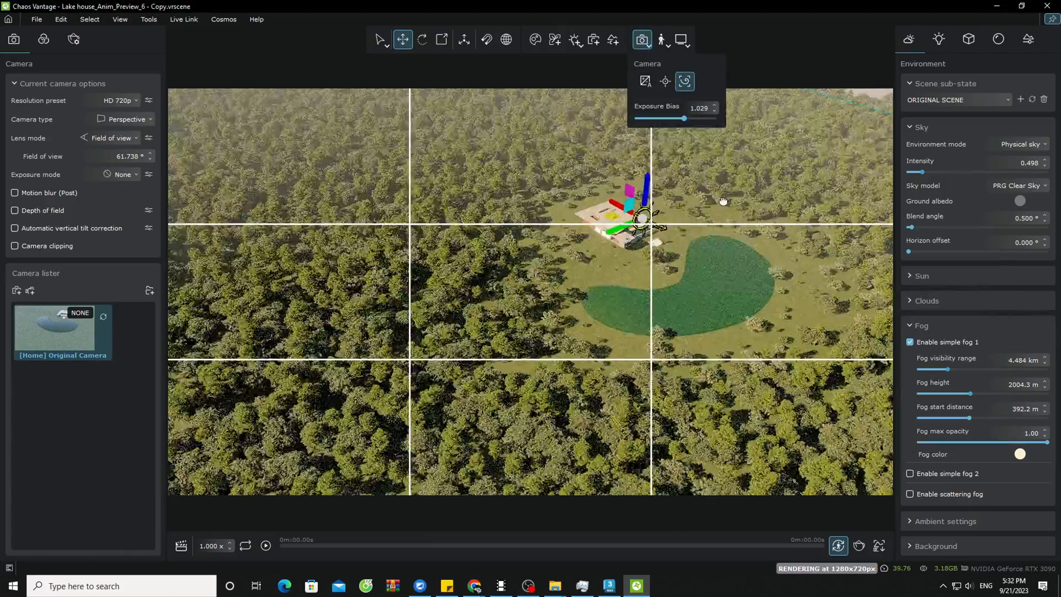